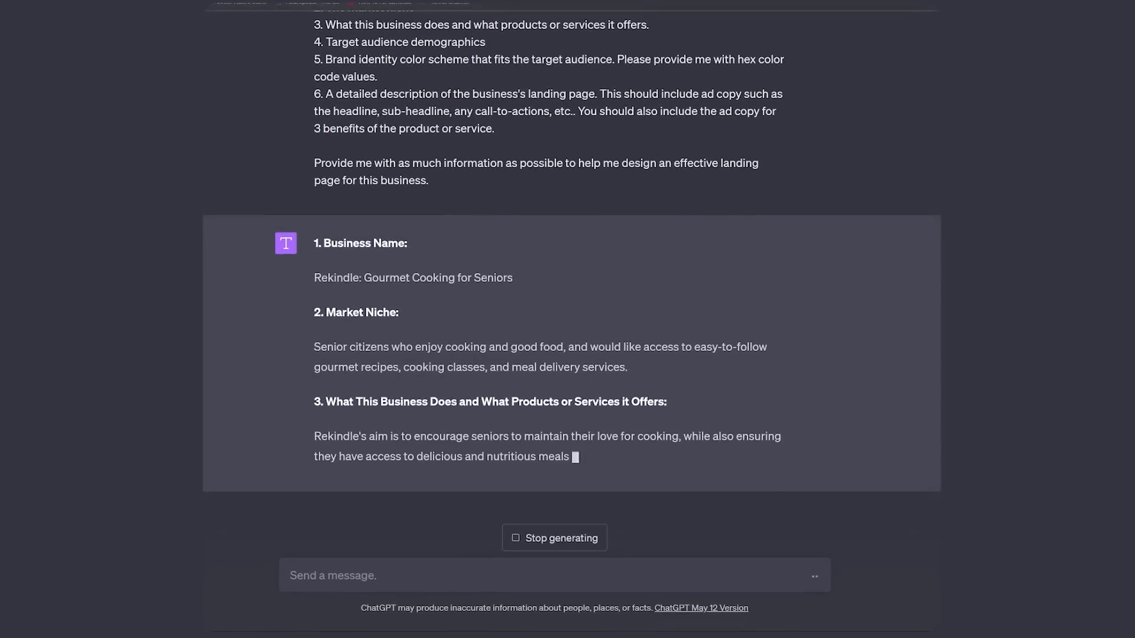
Scroll through ChatGPT's Rekindle business profile, offerings and landing page copy
scroll("down", 3)
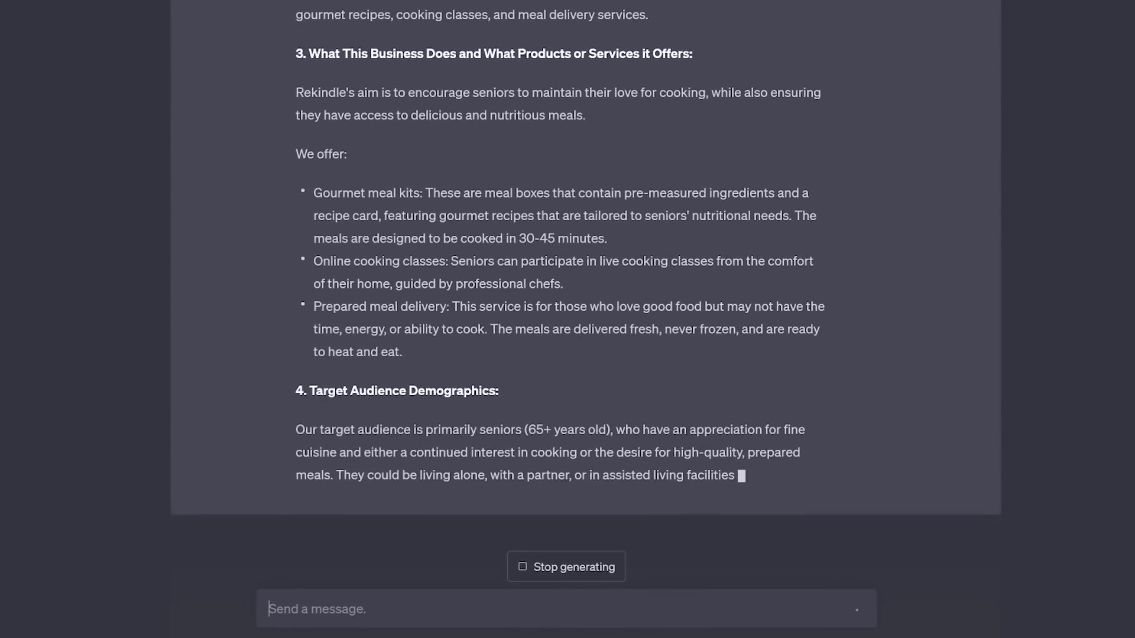
scroll("down", 3)
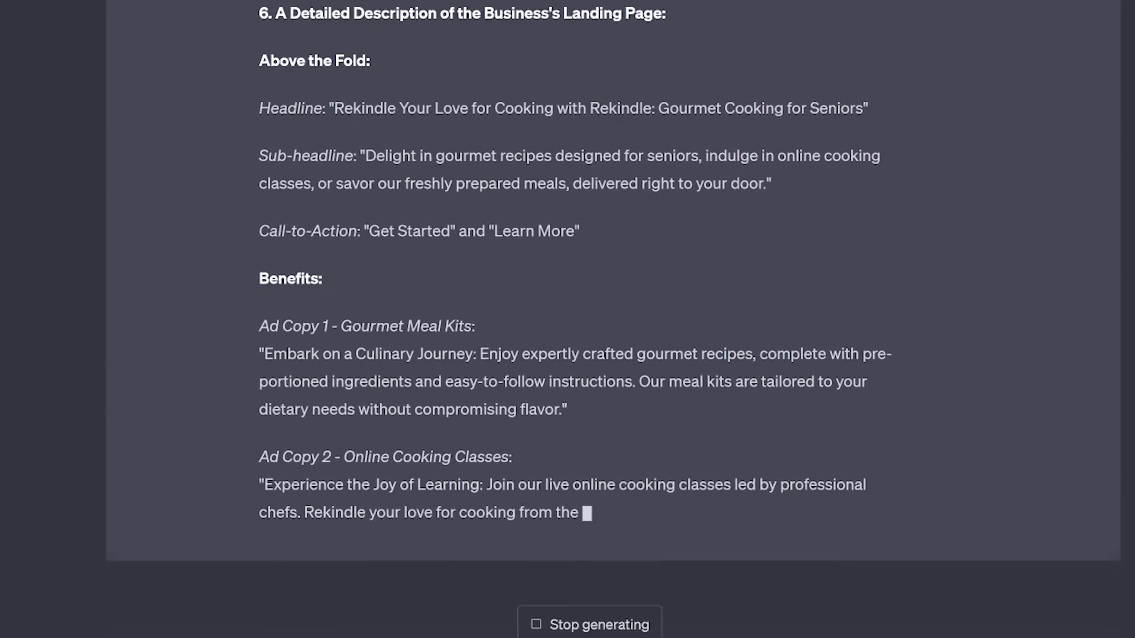
scroll("down", 3)
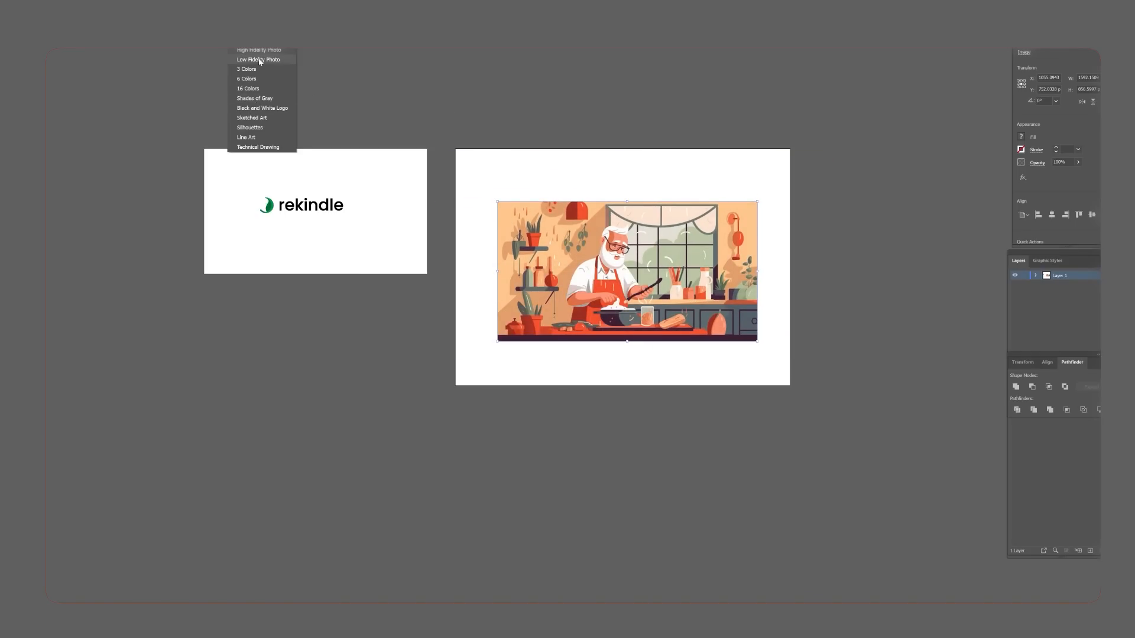
Trace the chef kitchen image as a Low Fidelity Photo and expand the result
left_click(259, 59)
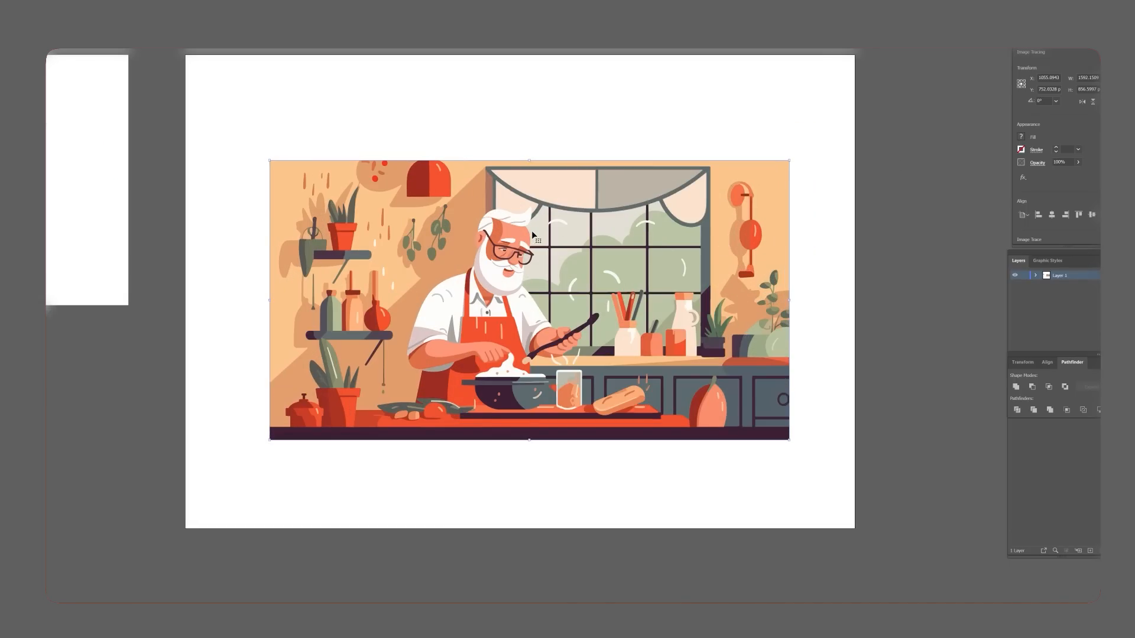
left_click(839, 473)
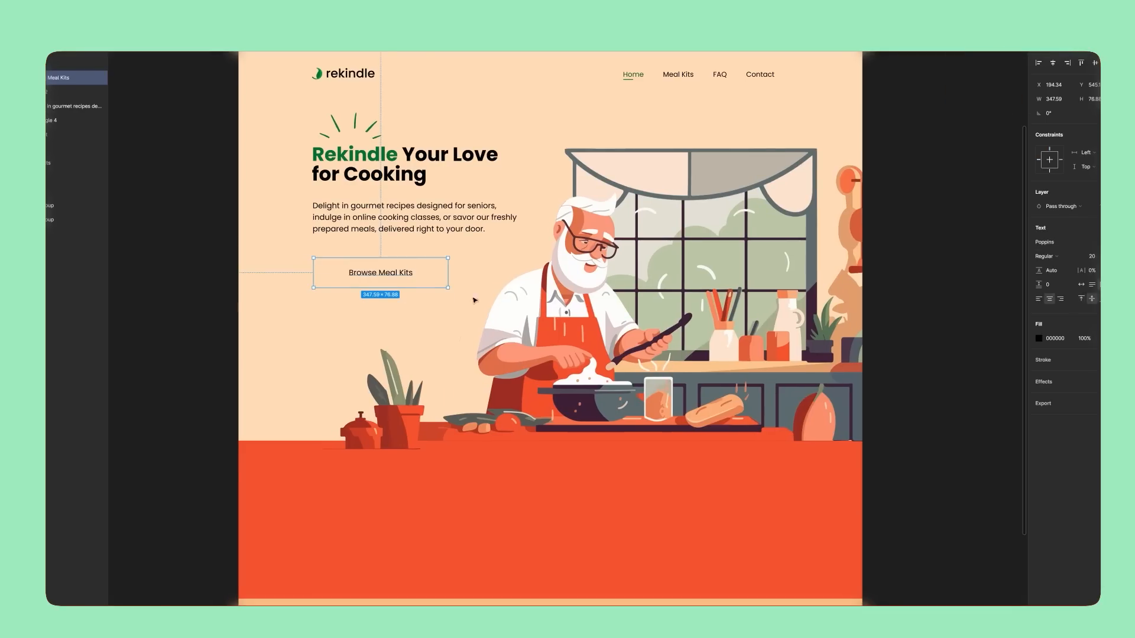
Deselect to review the finished hero, then scroll down to the next section
left_click(908, 276)
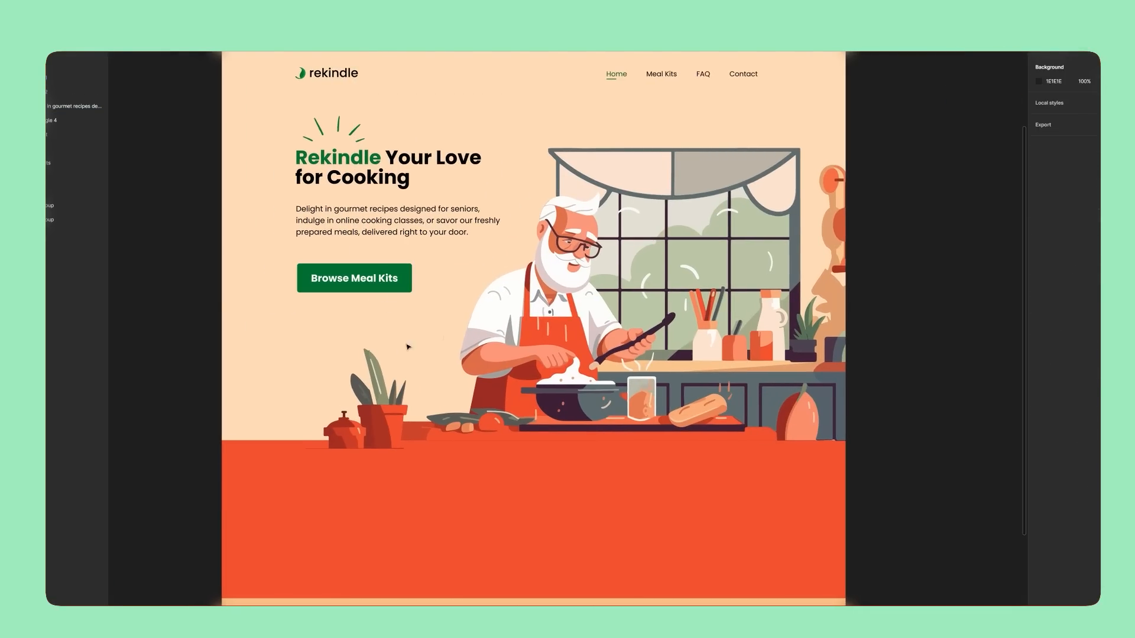
scroll("down", 3)
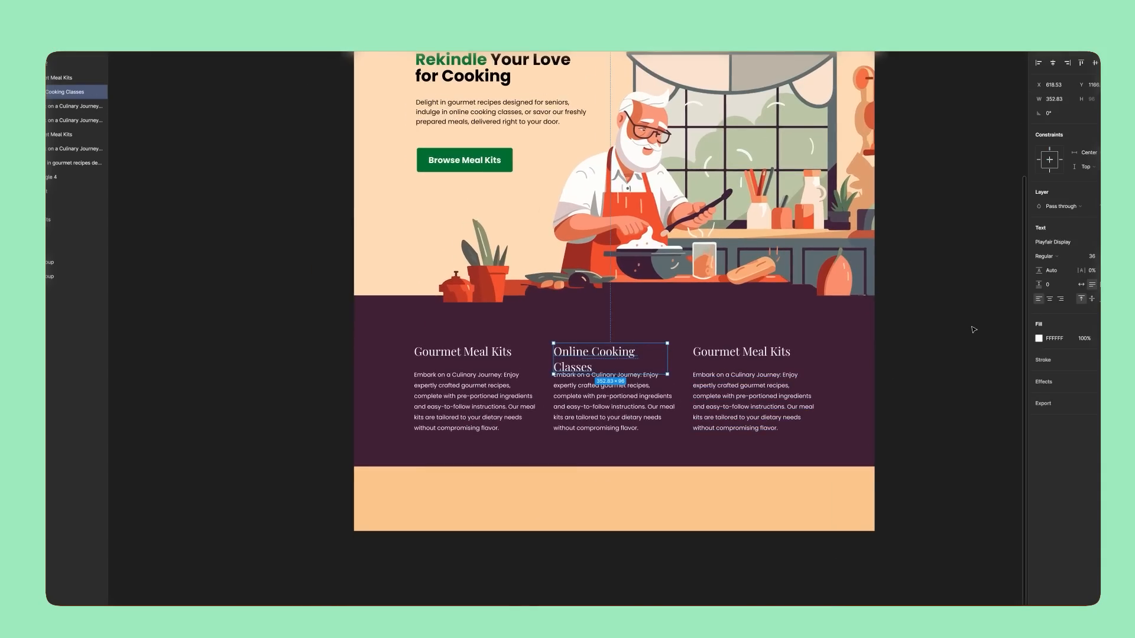
Reword the Online Cooking Classes heading and the learn-more line beneath the button
left_click(927, 365)
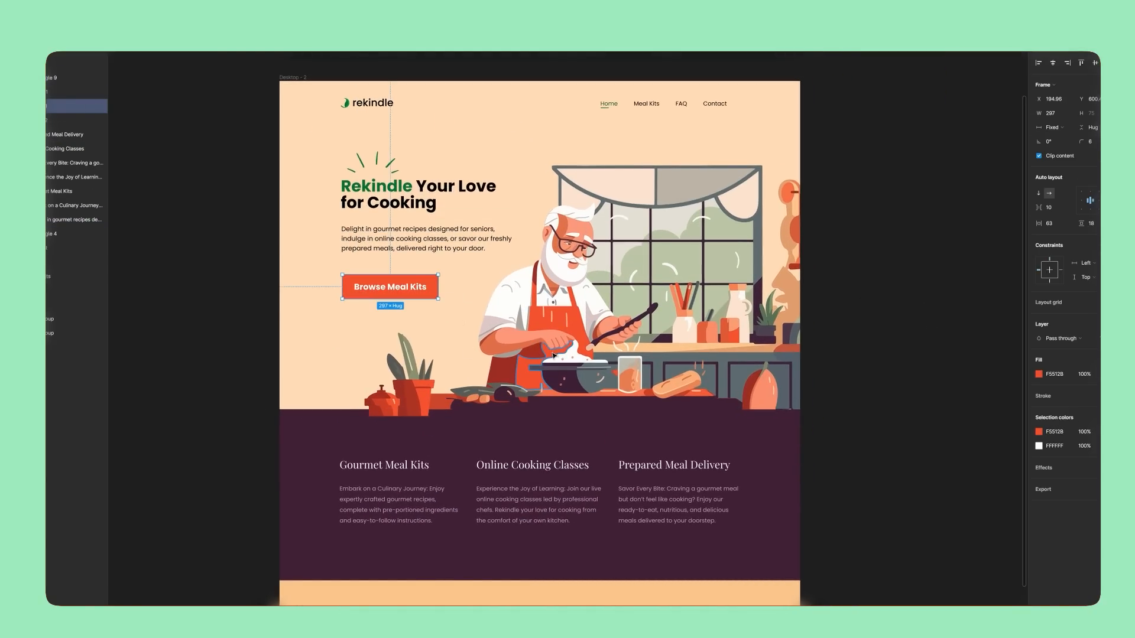
left_click(400, 309)
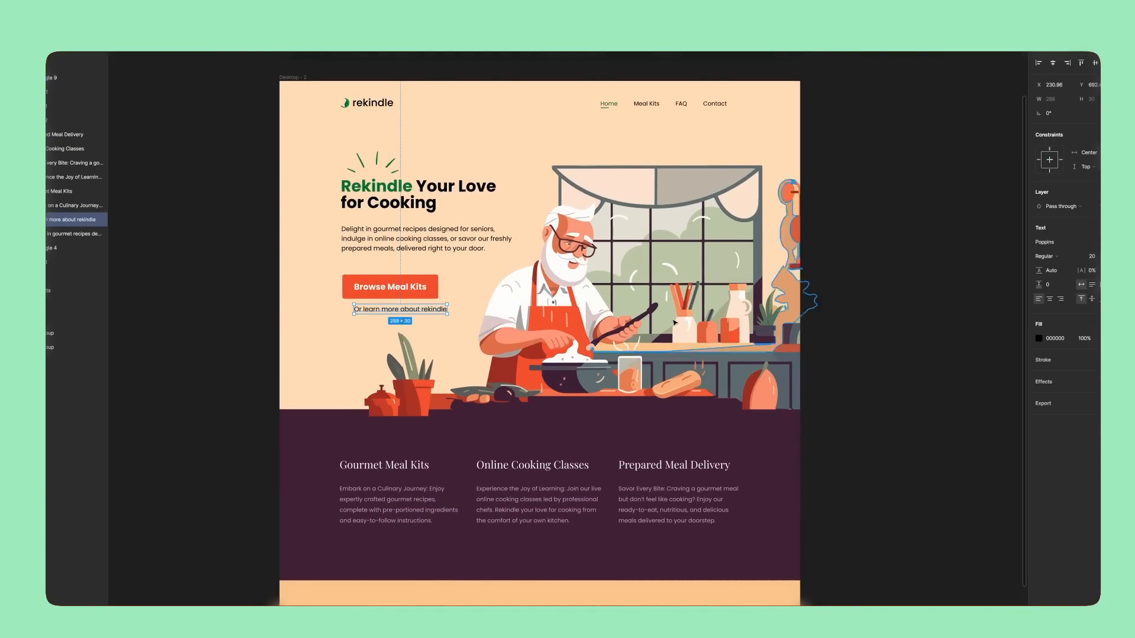
left_click(1039, 338)
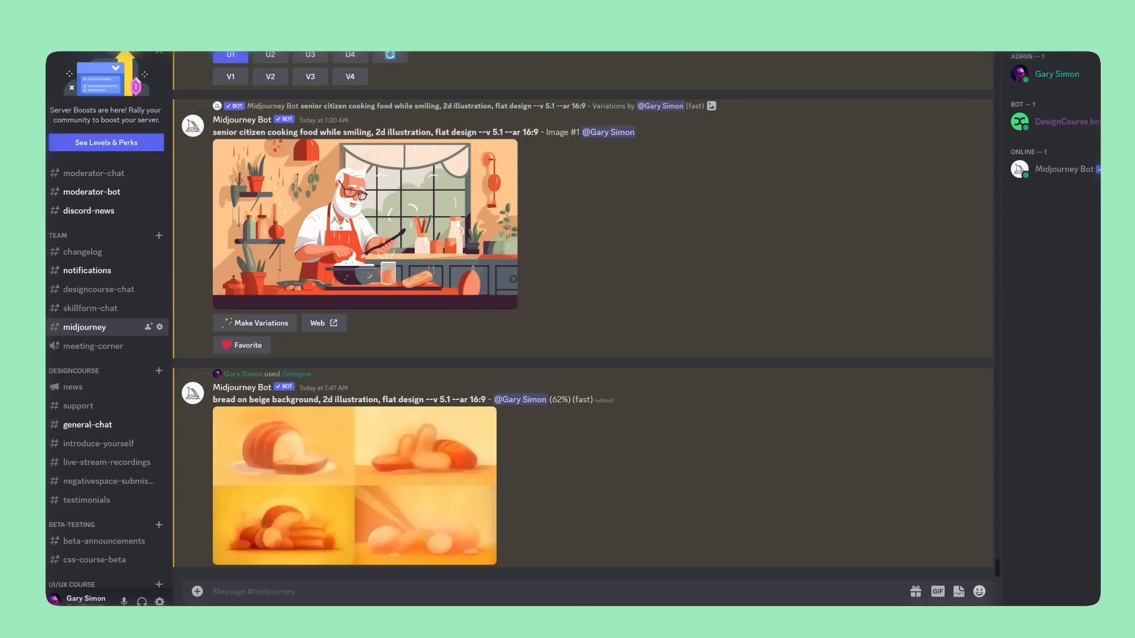
Pick the bread-on-beige variation in Midjourney to upscale
left_click(355, 484)
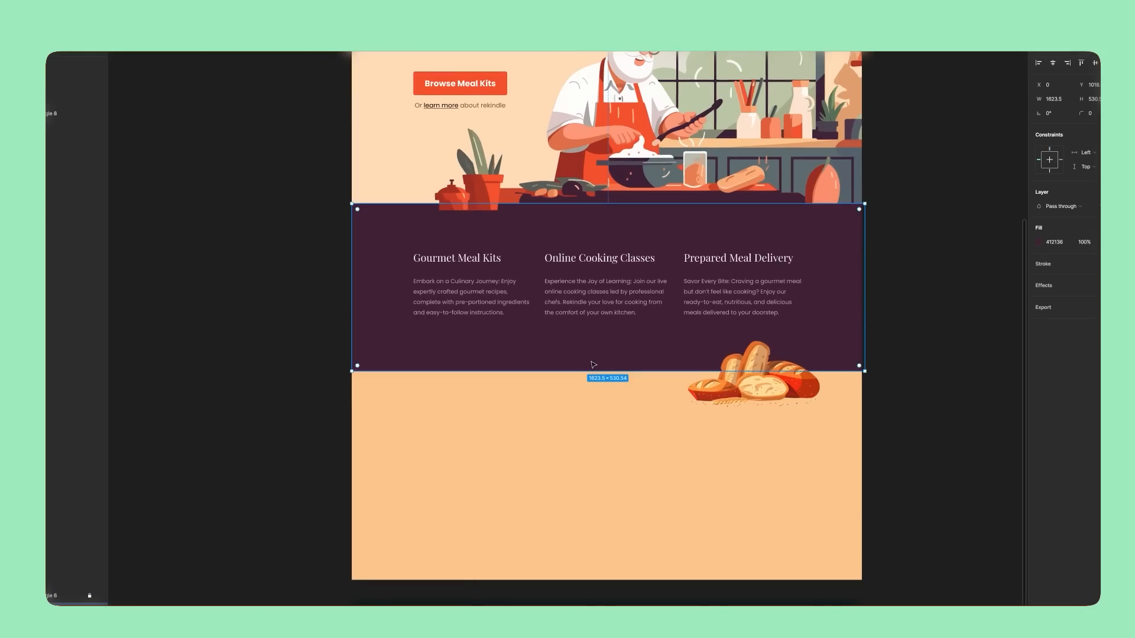
Reuse a feature heading below the bread image and retype it as 'Why choose rek...'
left_click(753, 376)
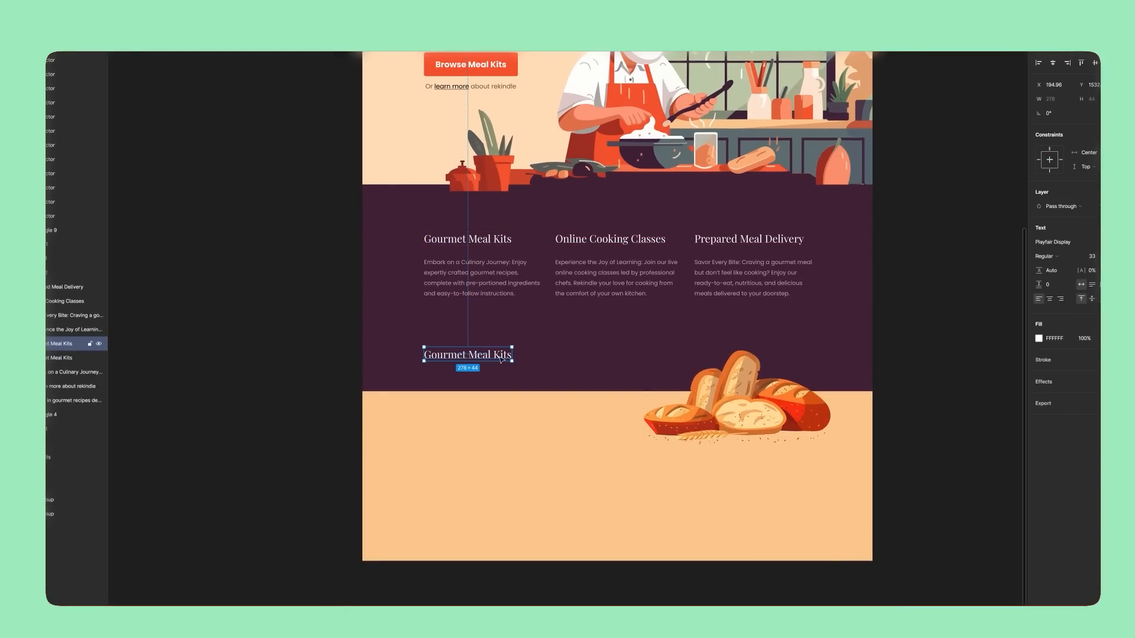
type("Why choose rek")
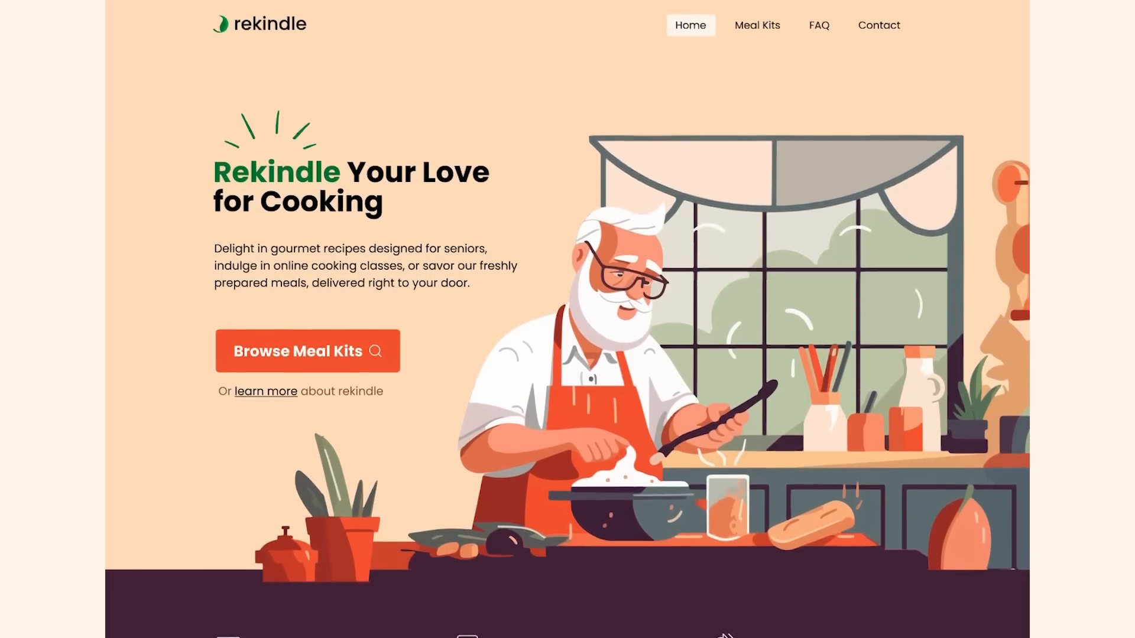
Scroll the prototype down through the benefits icons and Why choose rekindle? section
scroll("down", 3)
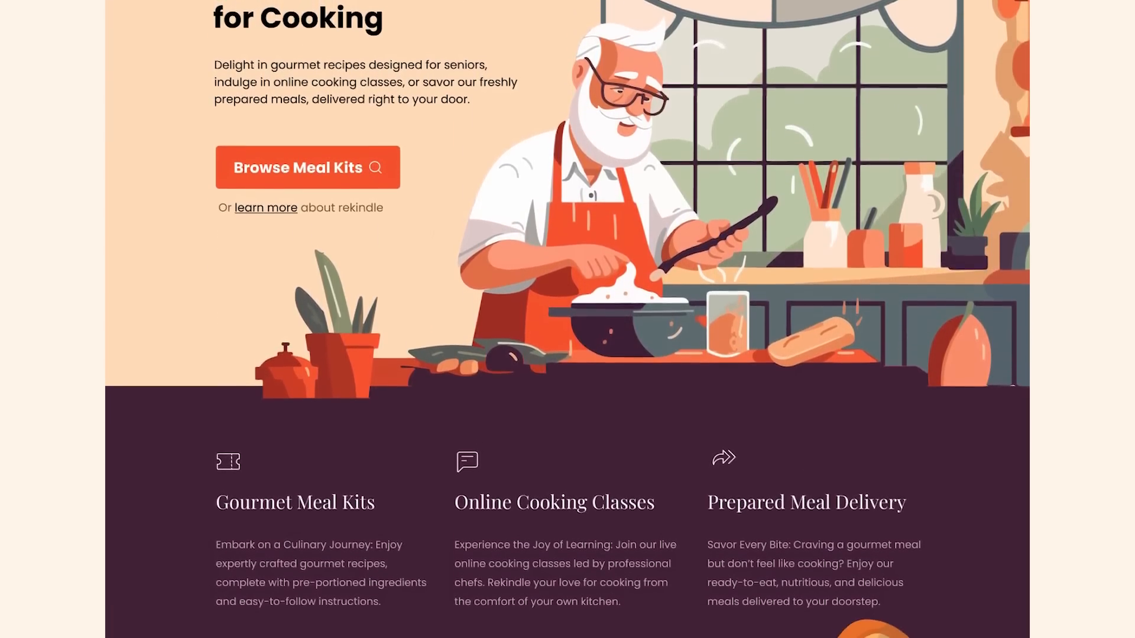
scroll("down", 3)
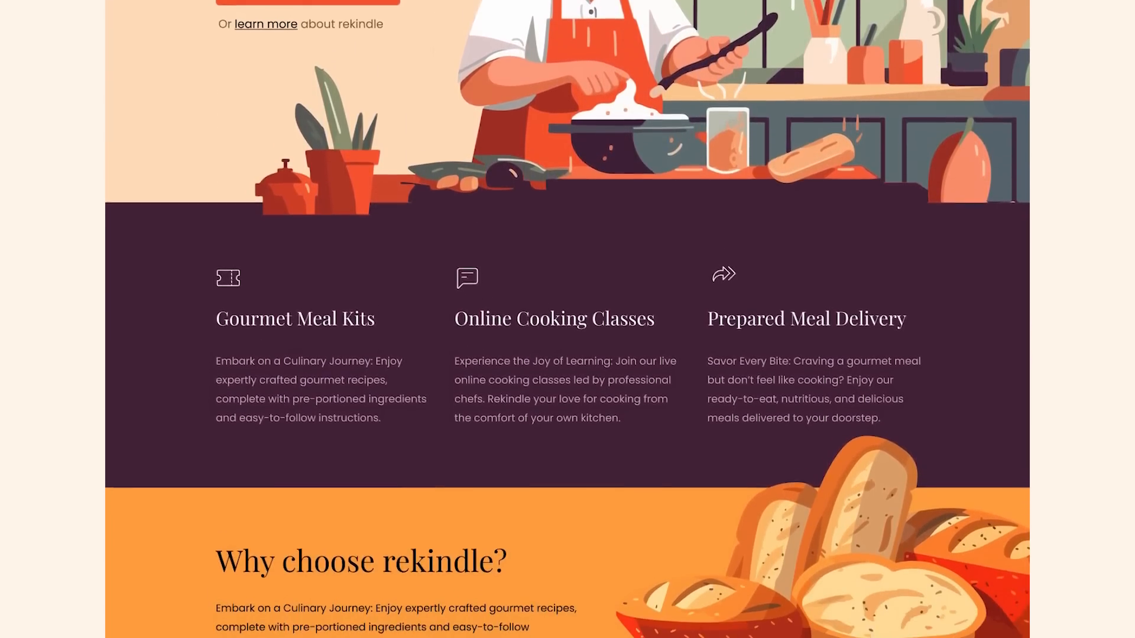